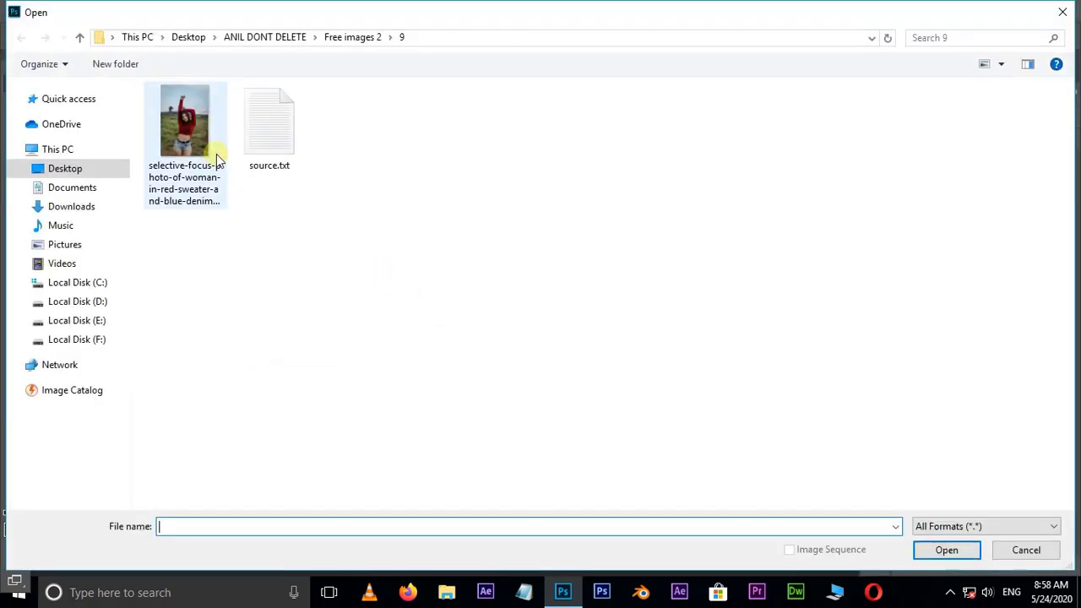
# Open the selective-focus photo of the woman in the red sweater
pyautogui.click(186, 119)
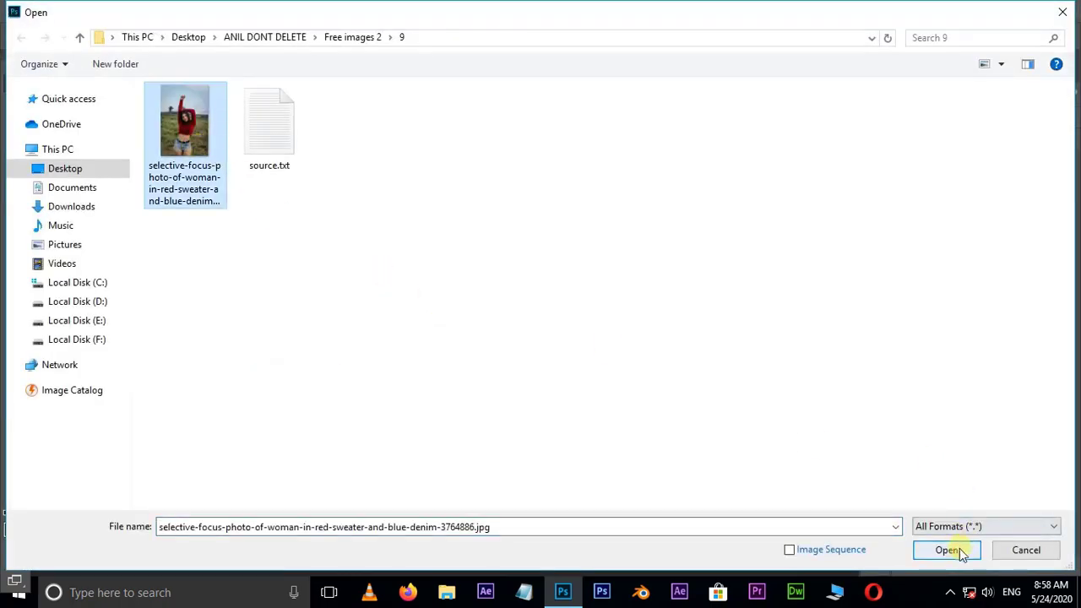
pyautogui.click(945, 551)
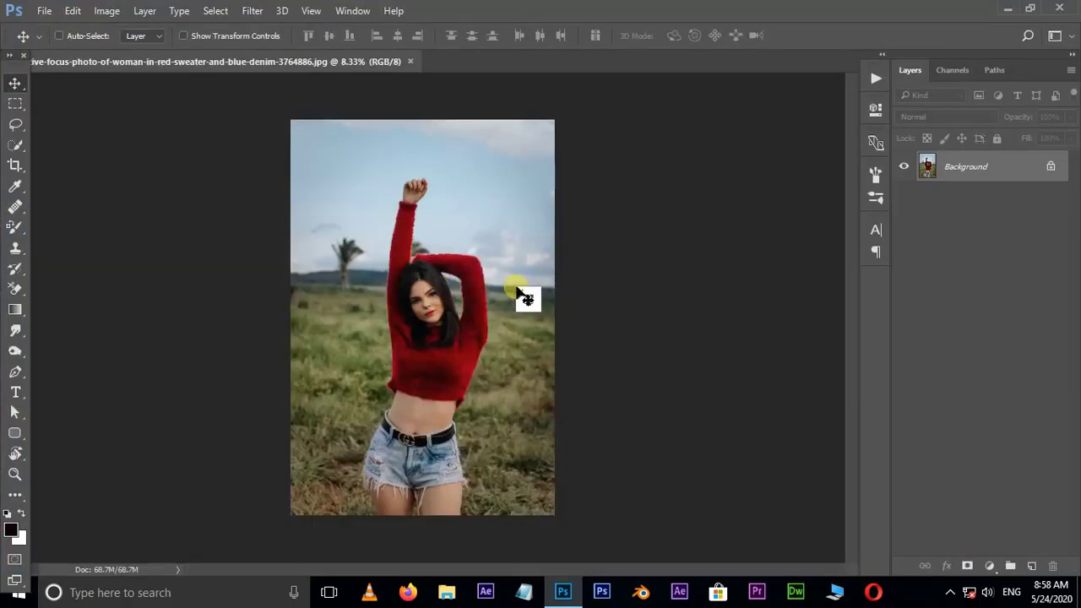
# Add a Channel Mixer adjustment layer blended in Lighten mode
pyautogui.click(989, 566)
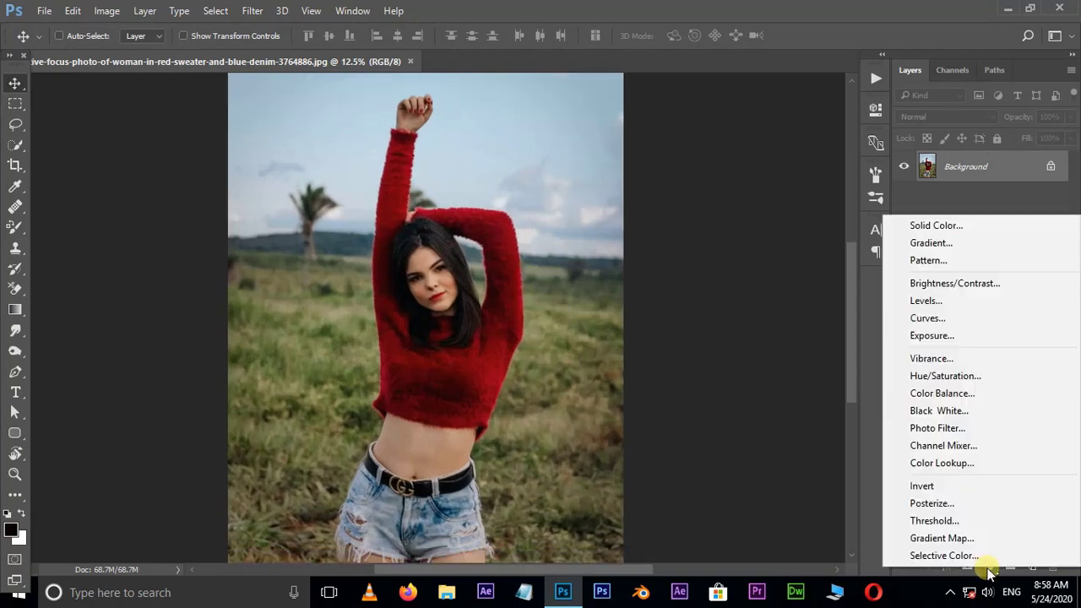
pyautogui.click(942, 446)
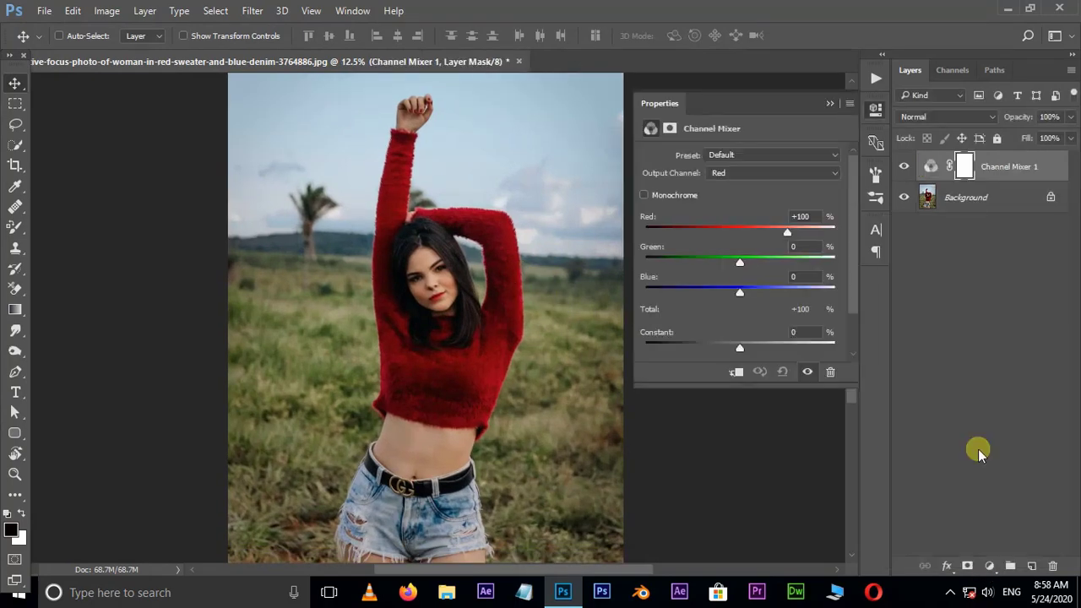
pyautogui.click(946, 117)
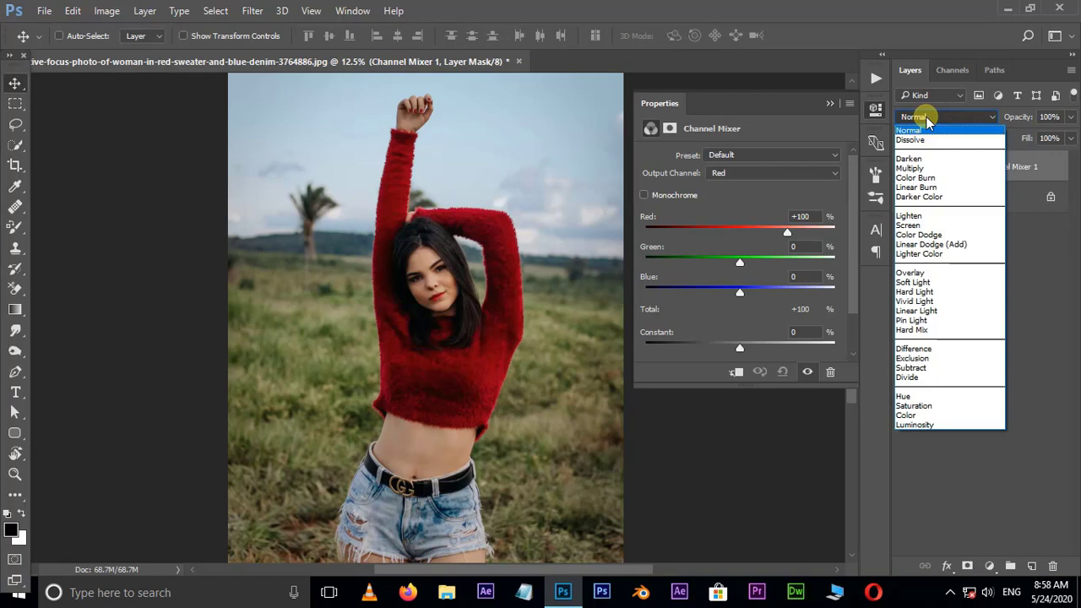
pyautogui.moveTo(915, 216)
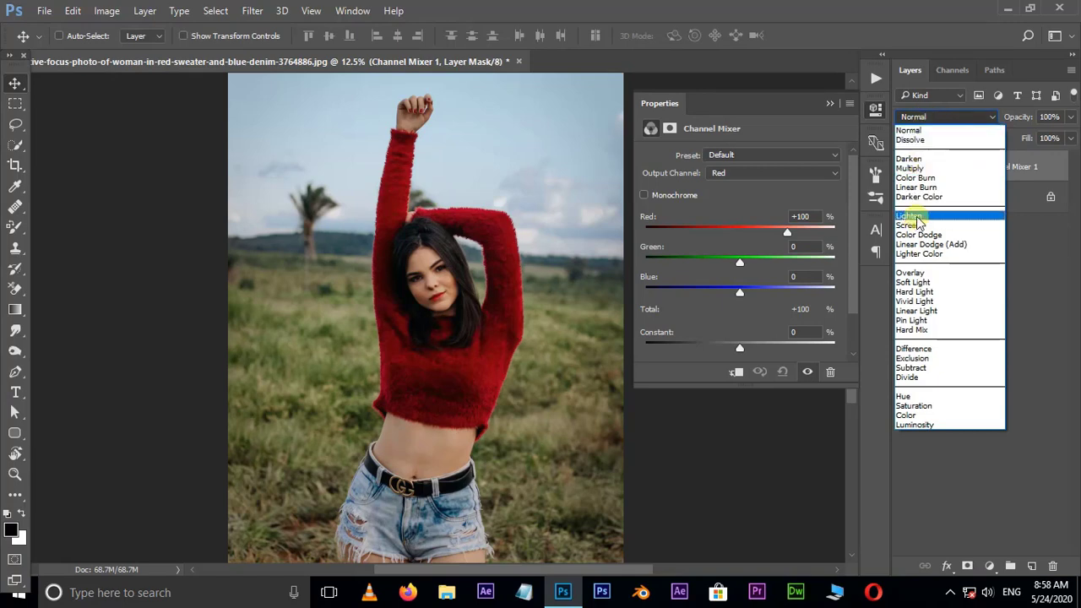
pyautogui.click(909, 216)
pyautogui.write('-50')
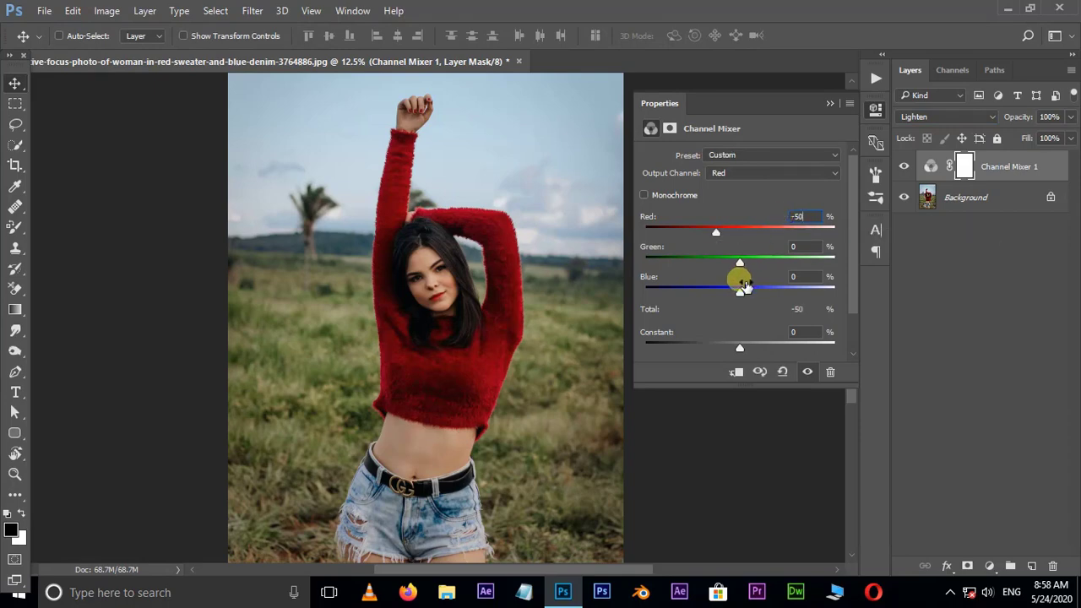
# Set the Red output to Red -50, Green +200, Blue -50, browning the grass
pyautogui.moveTo(740, 262); pyautogui.dragTo(834, 262)
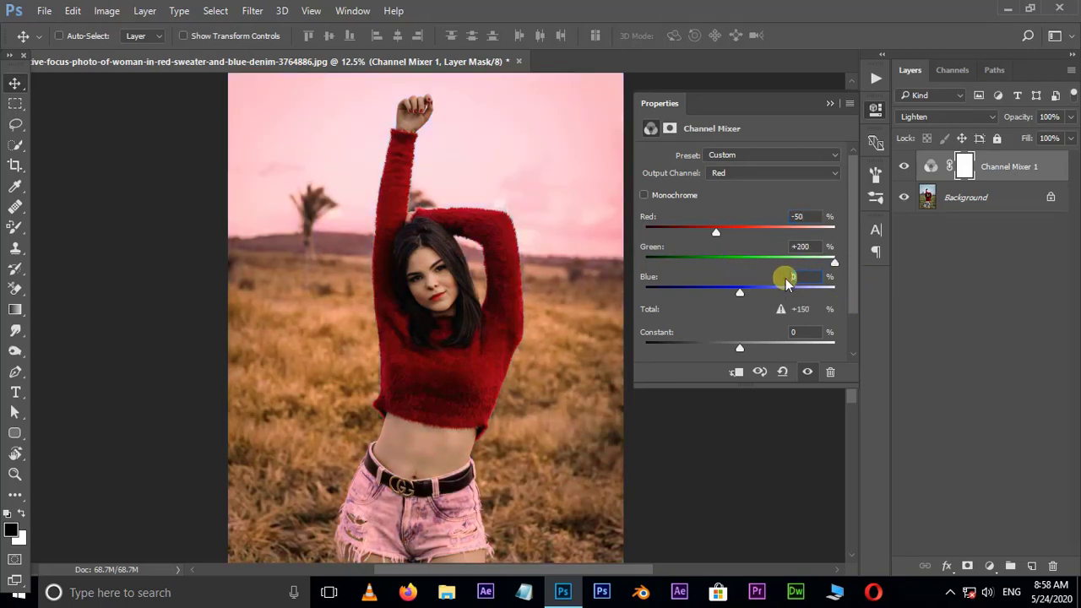
pyautogui.moveTo(780, 277); pyautogui.dragTo(776, 277)
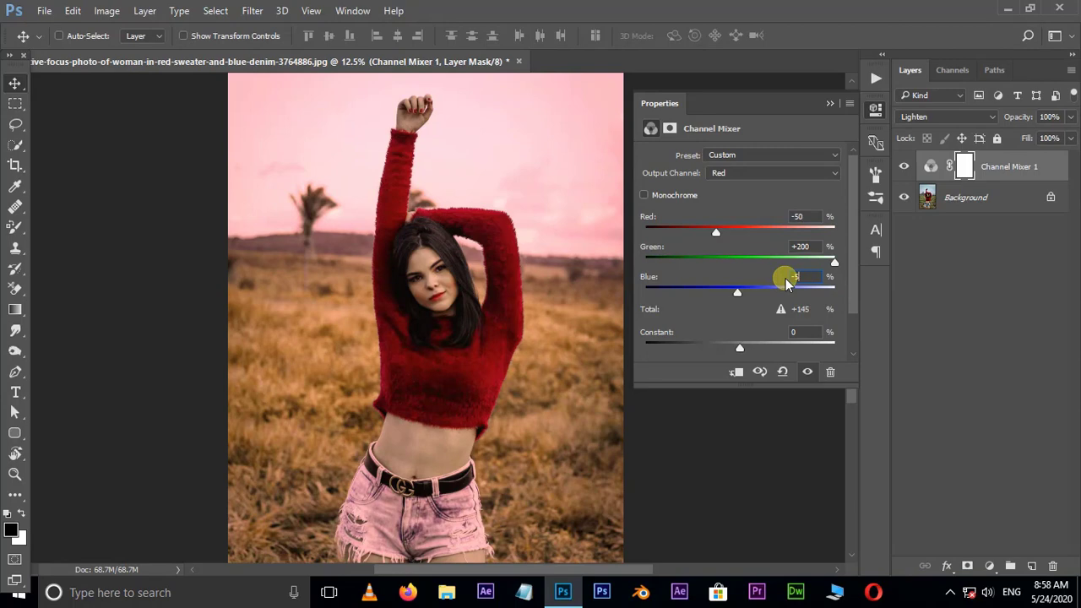
pyautogui.moveTo(784, 277); pyautogui.dragTo(716, 291)
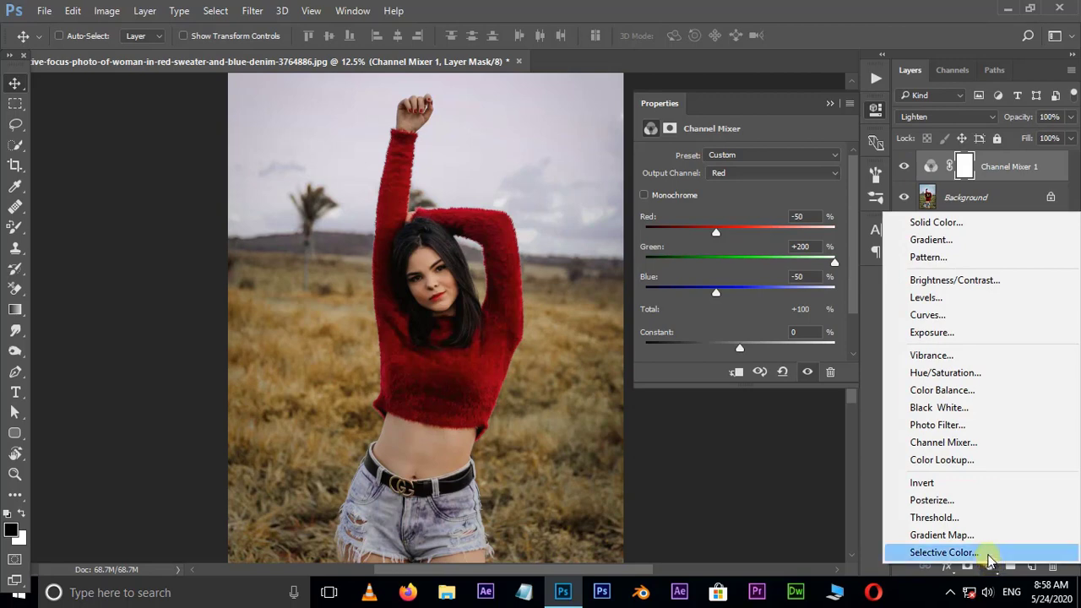
# Add a Selective Color layer with Yellows at Cyan -100 and Magenta +70 for orange grass
pyautogui.click(942, 551)
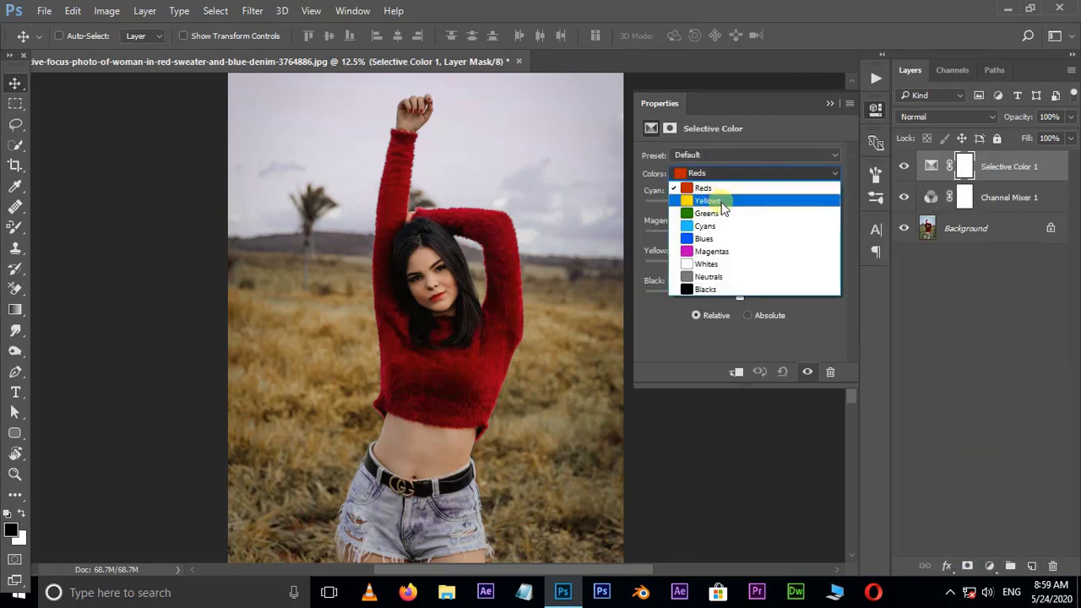
pyautogui.click(708, 200)
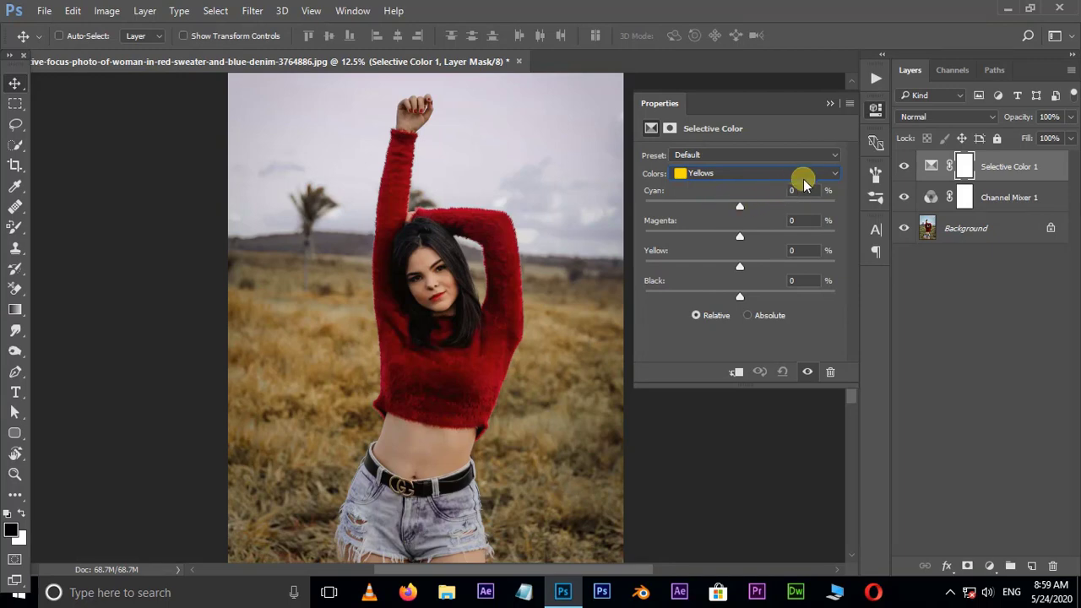
pyautogui.click(804, 189)
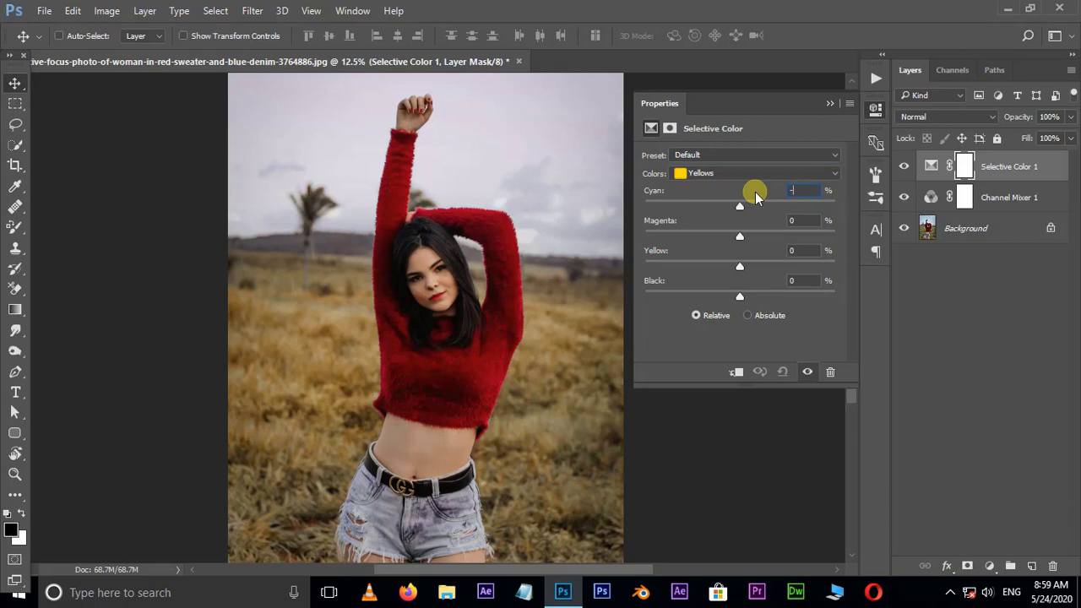
pyautogui.moveTo(739, 206); pyautogui.dragTo(645, 206)
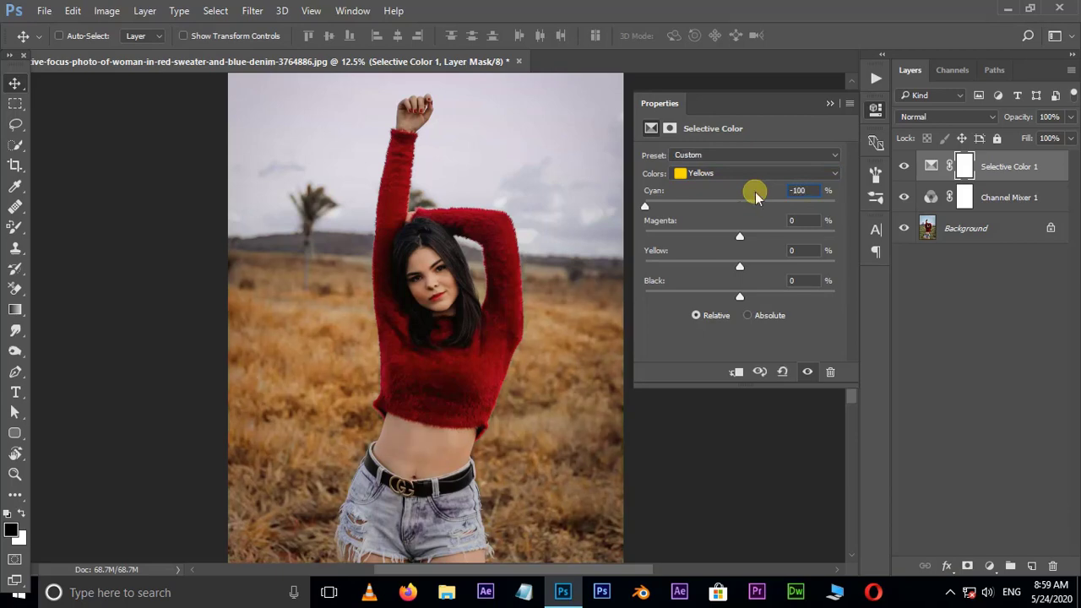
pyautogui.moveTo(740, 237); pyautogui.dragTo(746, 236)
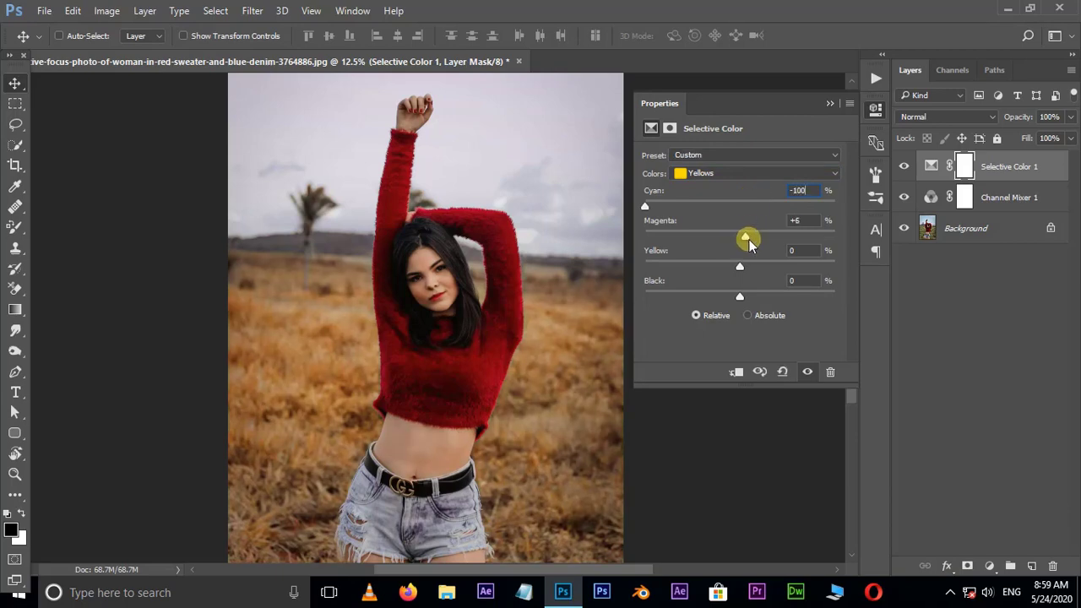
pyautogui.moveTo(747, 236); pyautogui.dragTo(802, 236)
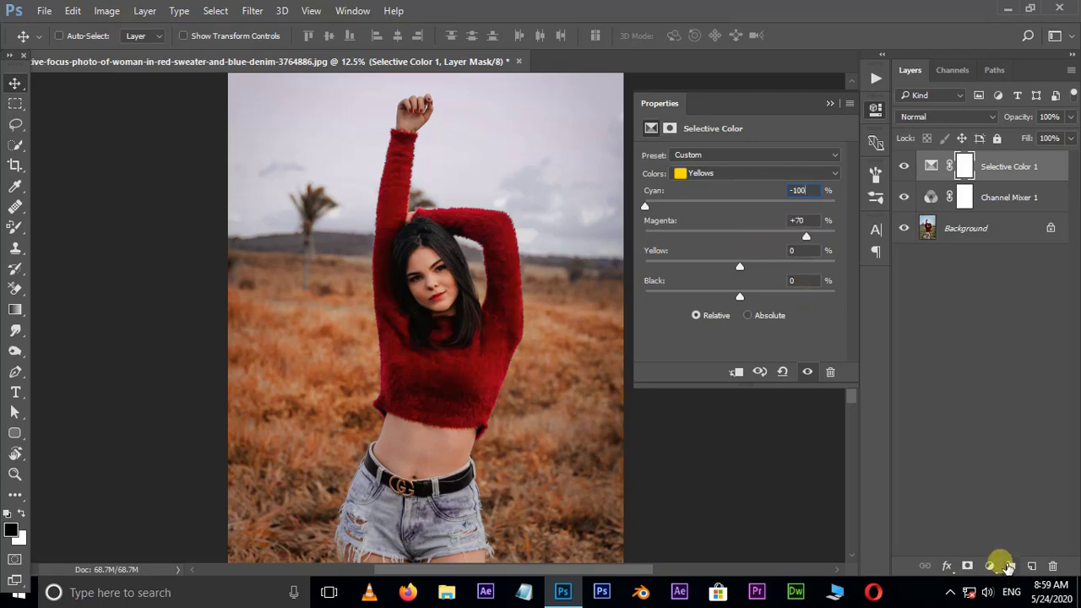
# Add a Brightness/Contrast layer and lower Contrast to -22
pyautogui.click(1000, 566)
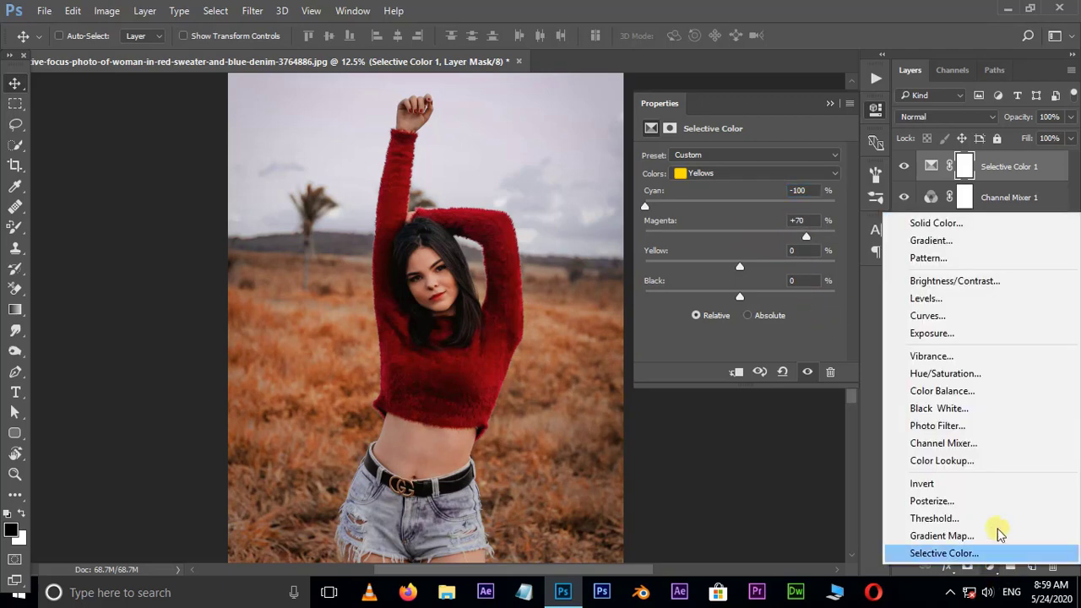
pyautogui.click(956, 280)
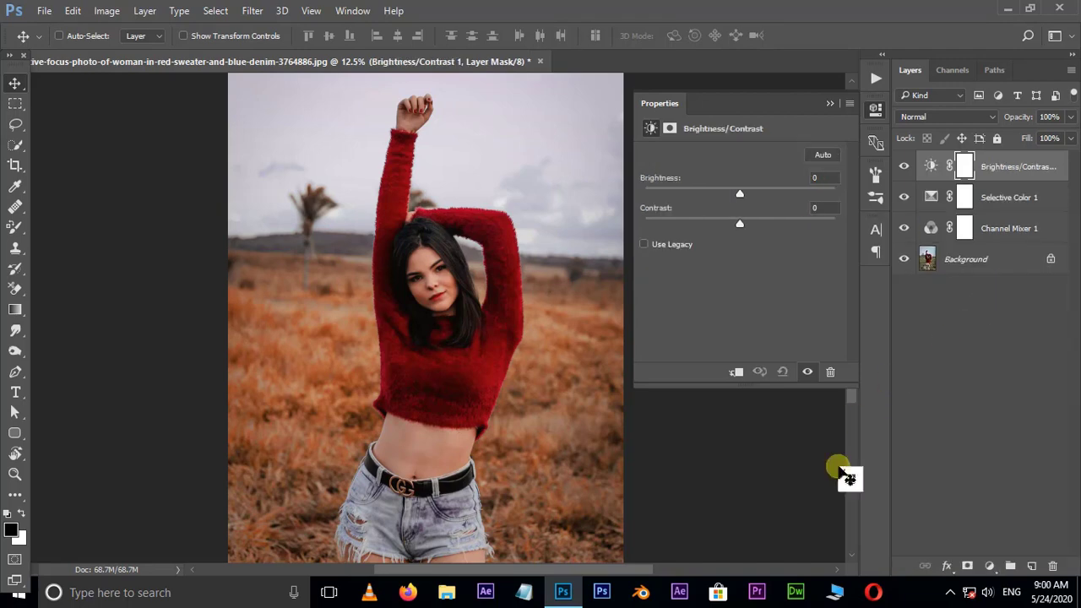
pyautogui.moveTo(740, 223); pyautogui.dragTo(741, 223)
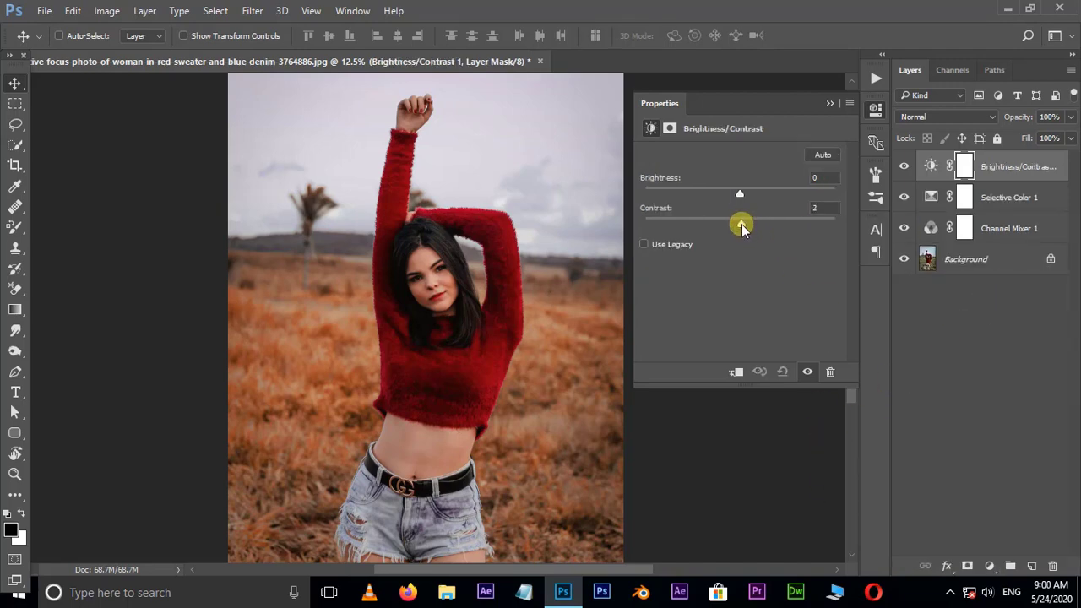
pyautogui.moveTo(739, 221); pyautogui.dragTo(716, 221)
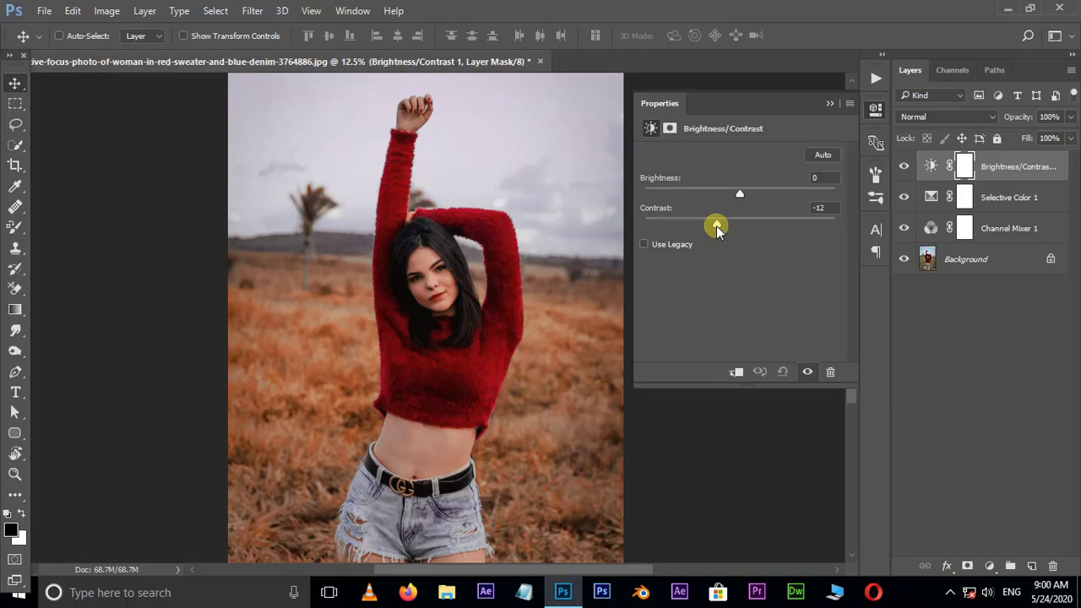
pyautogui.moveTo(716, 224); pyautogui.dragTo(699, 225)
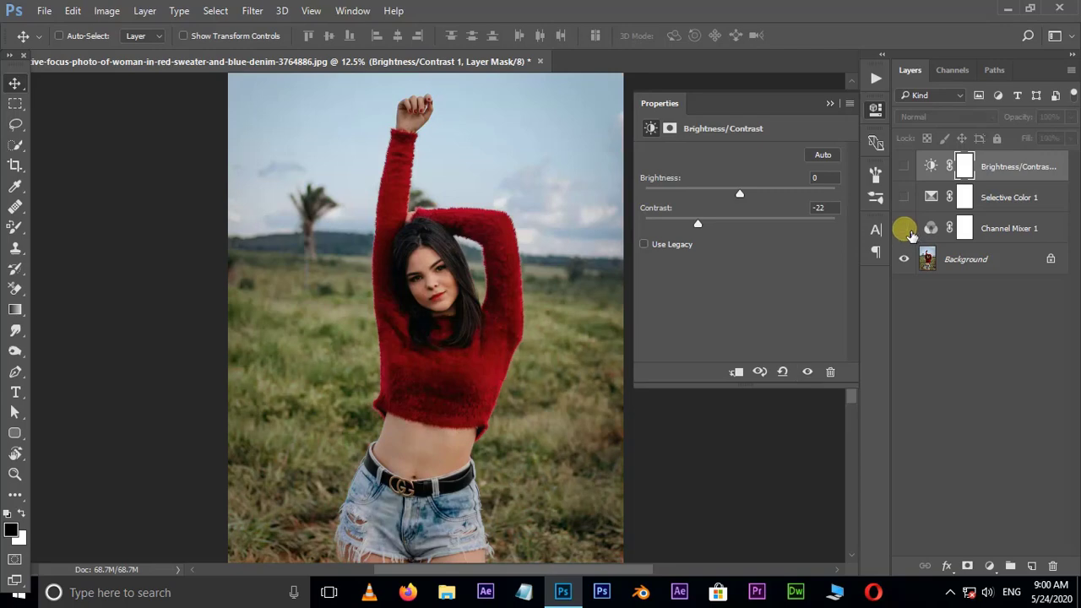
pyautogui.click(903, 165)
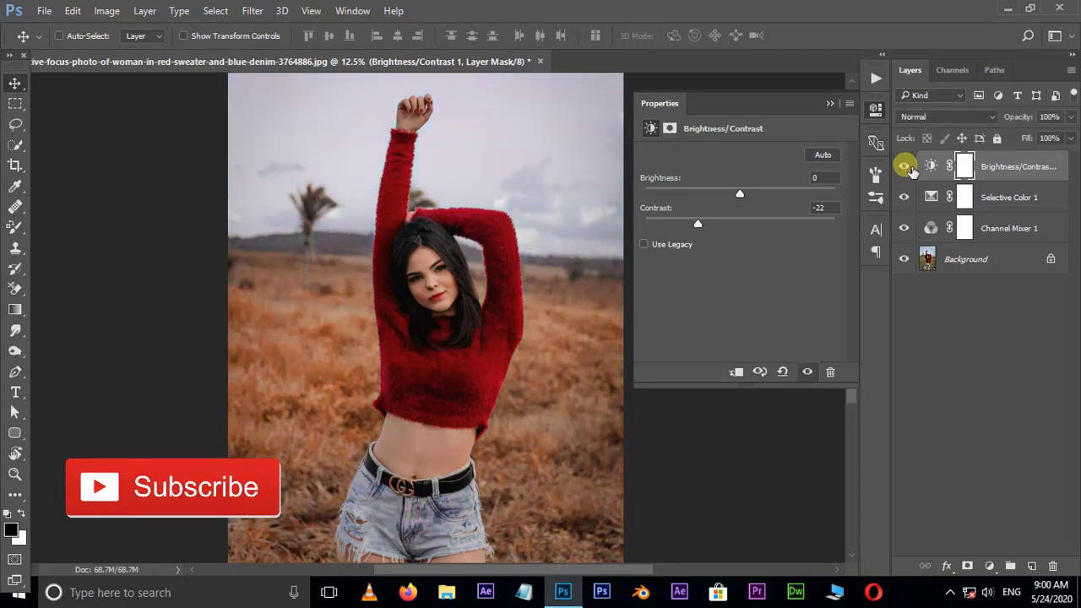